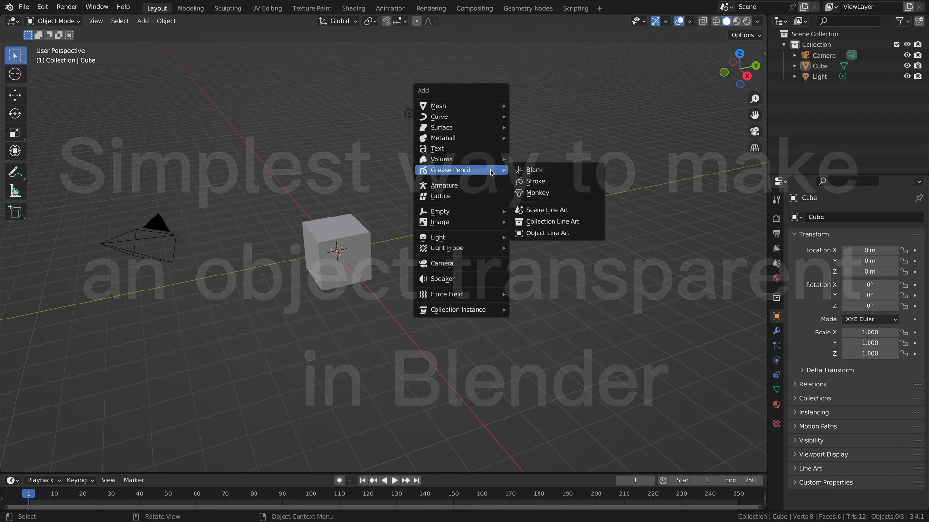
Add a blank Grease Pencil object and put it into Draw Mode
{"action": "left_click", "coordinate": [533, 170]}
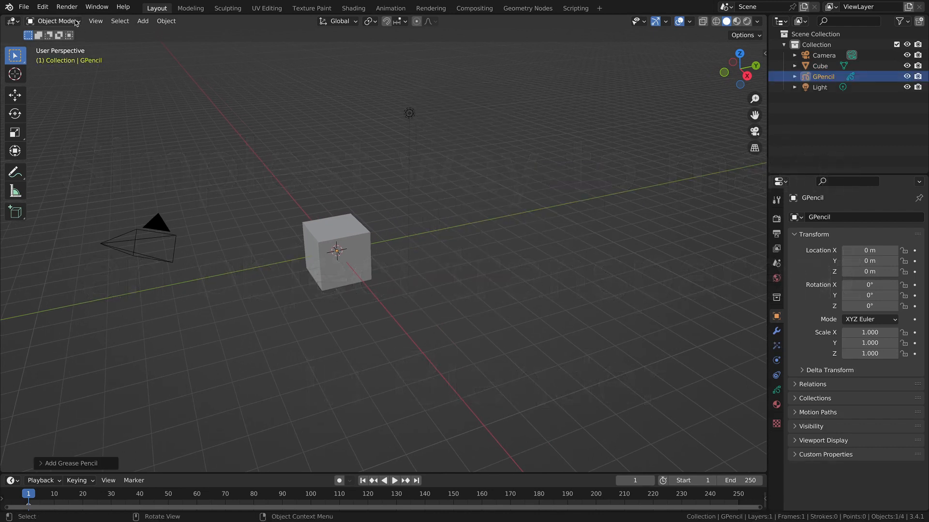
{"action": "left_click", "coordinate": [55, 21]}
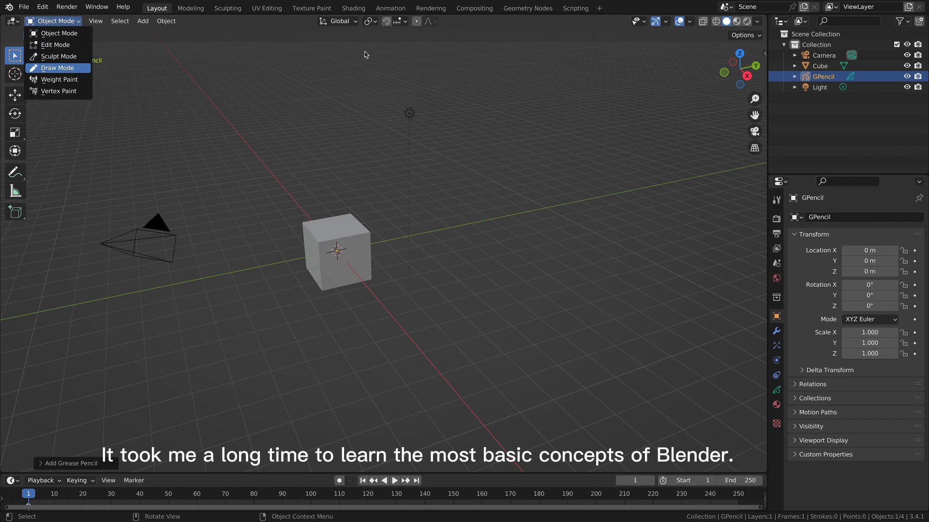
{"action": "left_click", "coordinate": [58, 68]}
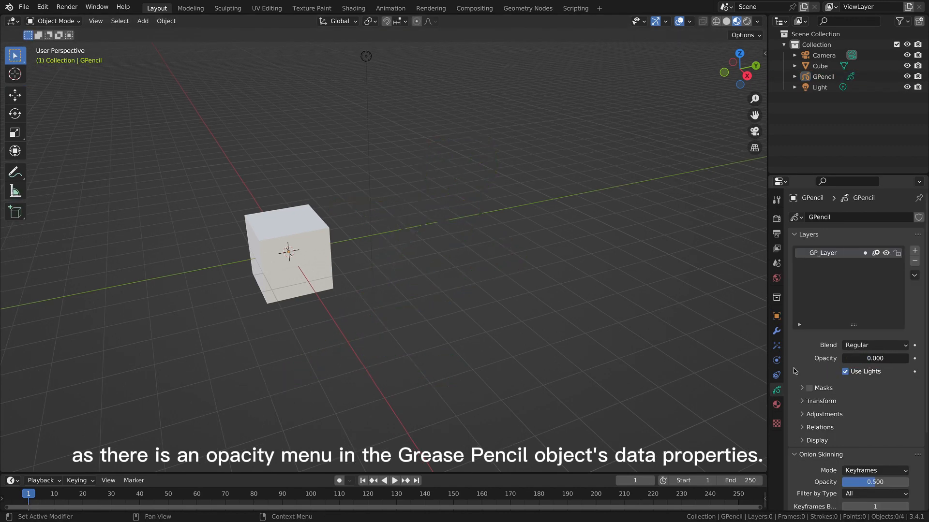
Raise the stick-figure drawing layer's opacity to about 0.6
{"action": "left_click_drag", "start_coordinate": [847, 358], "coordinate": [882, 358]}
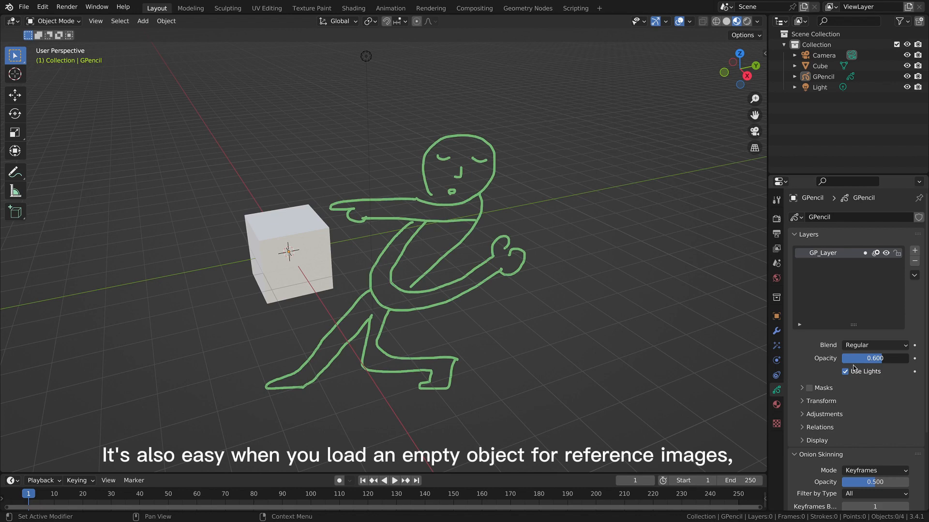
{"action": "left_click_drag", "start_coordinate": [852, 358], "coordinate": [912, 358]}
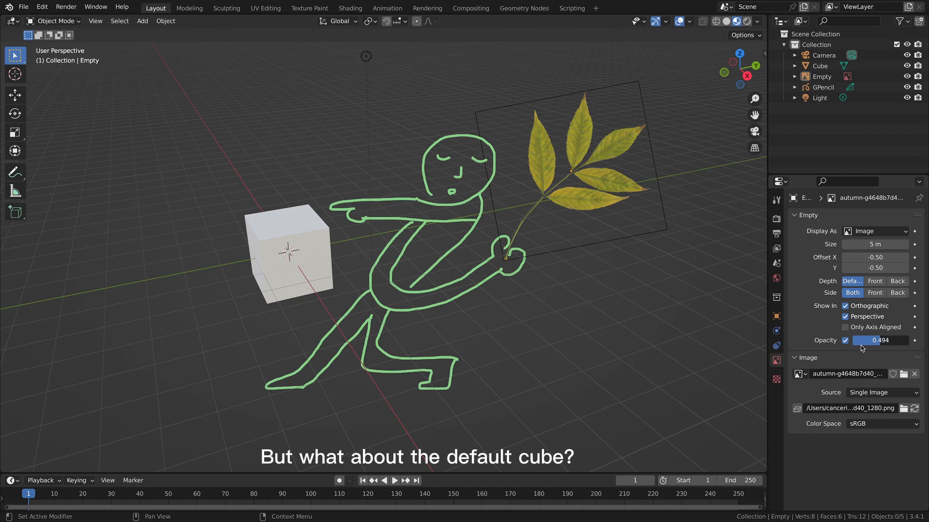
Set the leaf reference image empty's opacity to about 0.5
{"action": "left_click", "coordinate": [288, 261]}
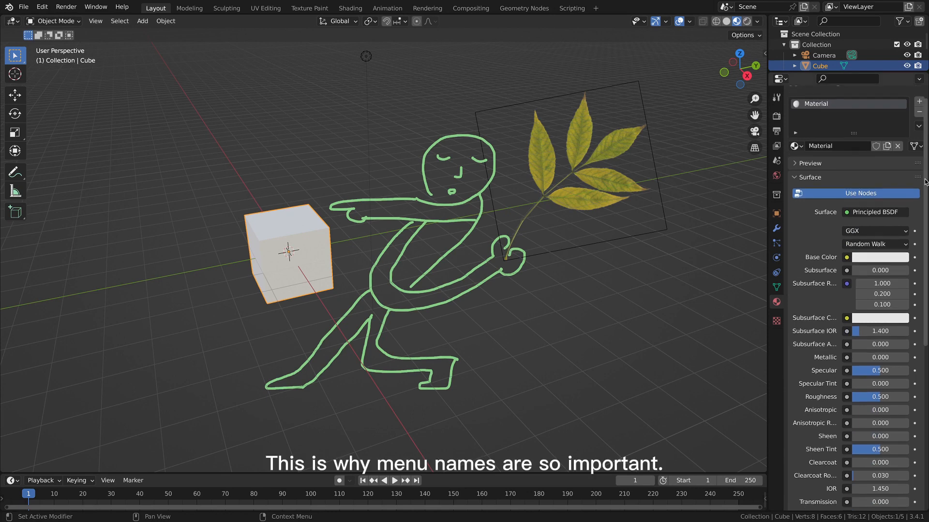
Scroll the cube's Material Properties down to the Alpha value and Settings panel
{"action": "scroll", "scroll_direction": "down", "scroll_amount": 3}
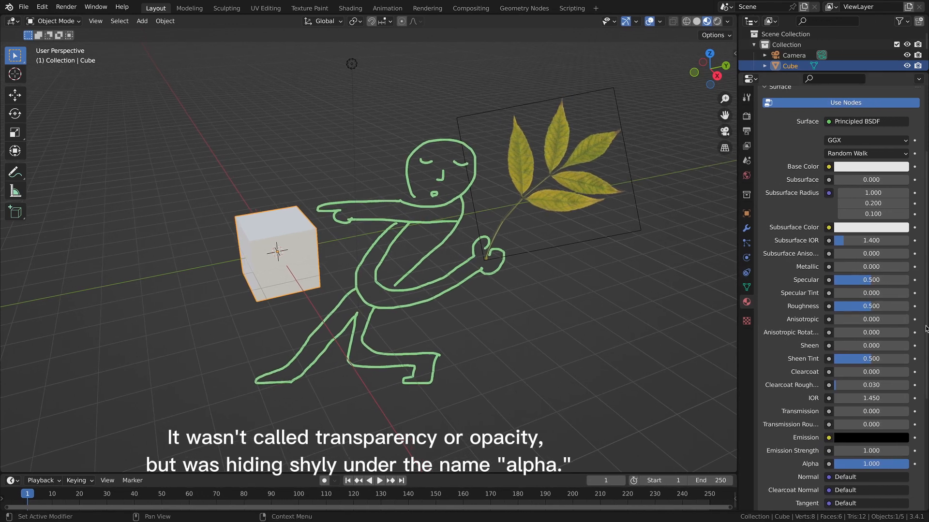
{"action": "scroll", "scroll_direction": "down", "scroll_amount": 3}
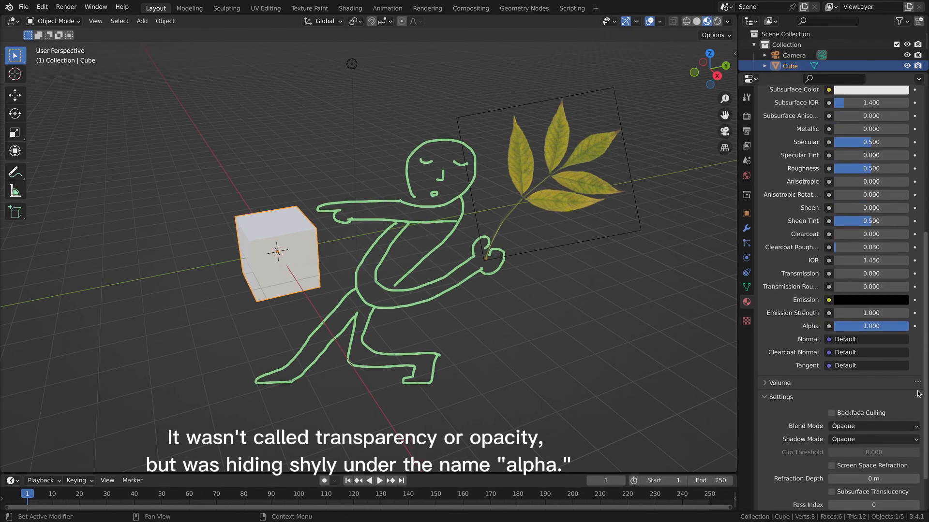
{"action": "scroll", "scroll_direction": "down", "scroll_amount": 3}
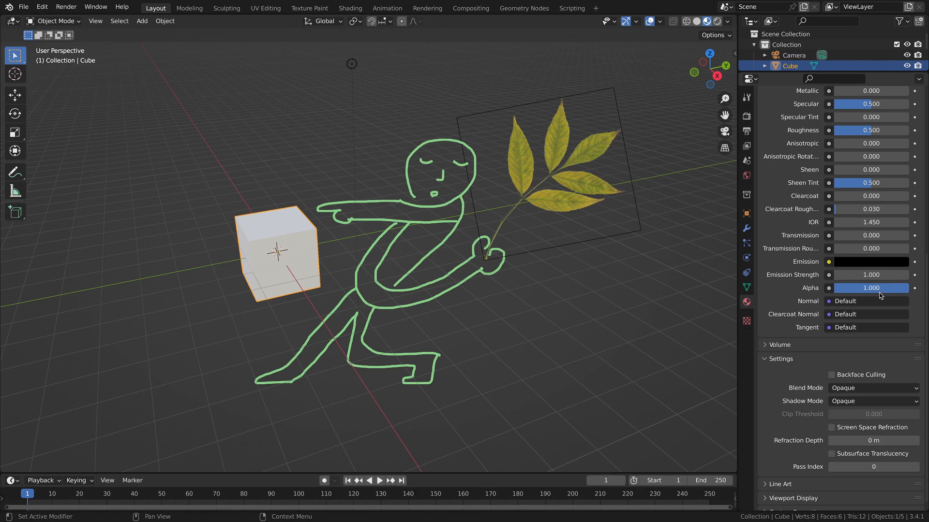
{"action": "left_click_drag", "start_coordinate": [871, 288], "coordinate": [871, 288]}
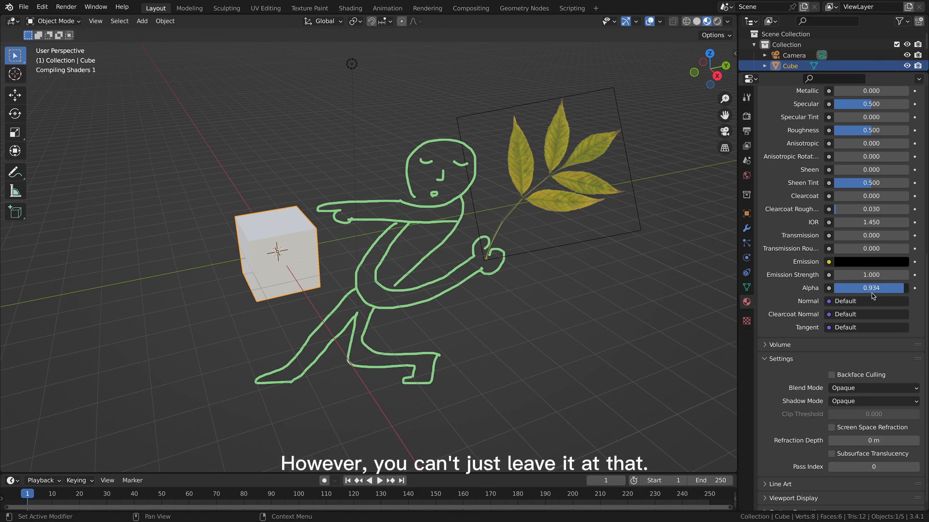
{"action": "left_click_drag", "start_coordinate": [882, 288], "coordinate": [841, 288]}
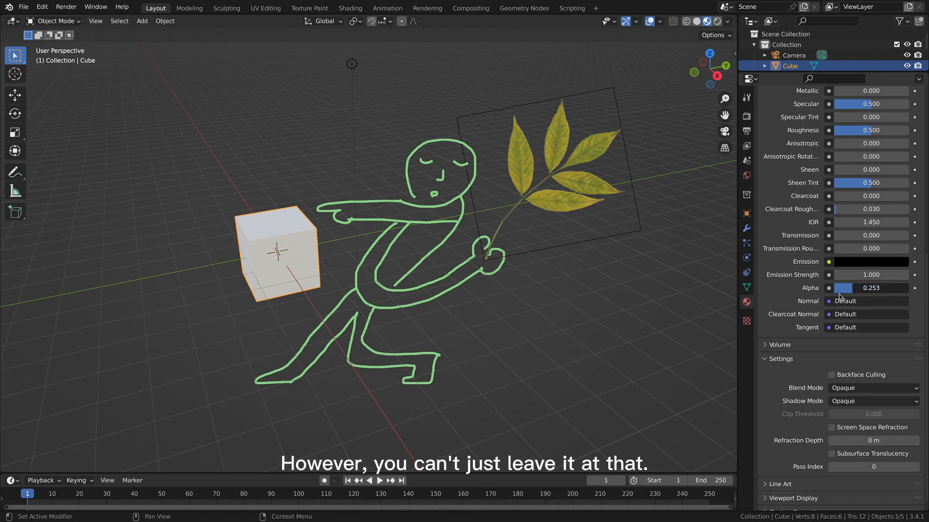
{"action": "left_click_drag", "start_coordinate": [841, 288], "coordinate": [850, 288]}
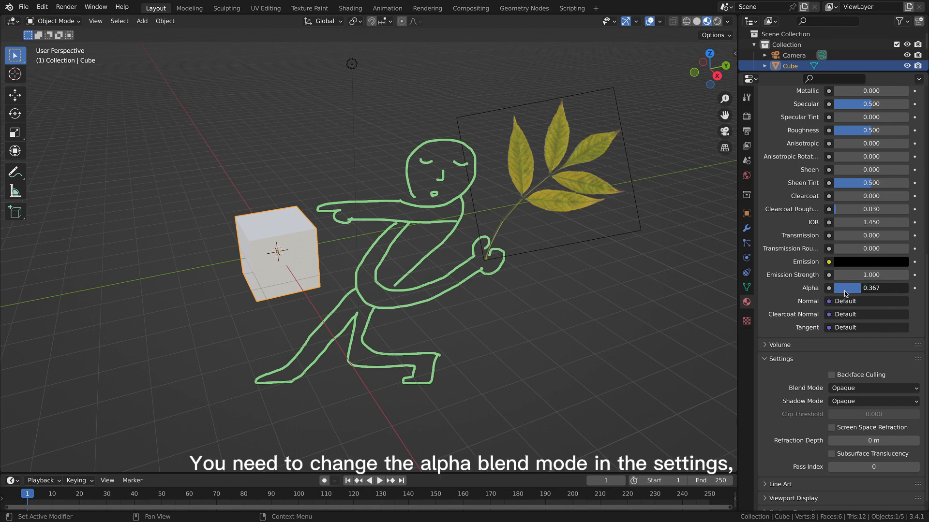
{"action": "left_click_drag", "start_coordinate": [847, 288], "coordinate": [912, 288]}
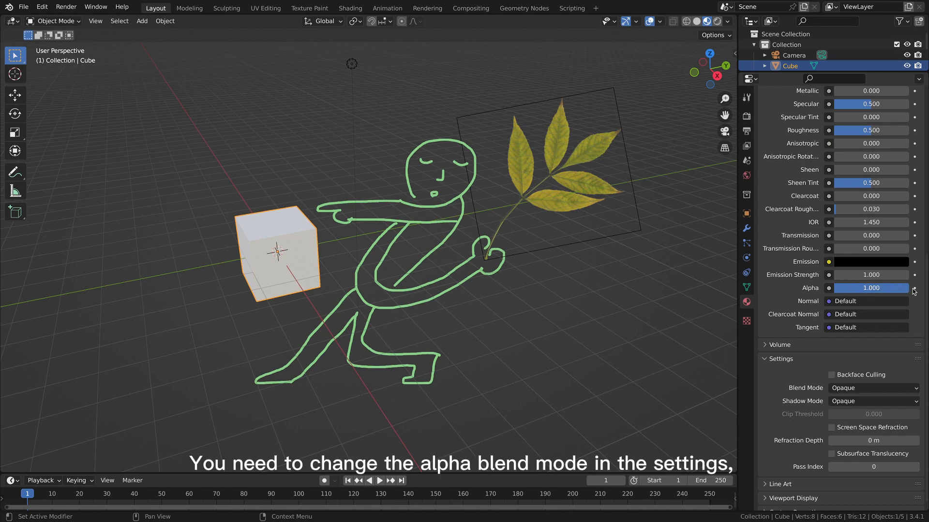
Set the cube material's Blend Mode to Alpha Blend and lower Alpha to about 0.735
{"action": "left_click", "coordinate": [873, 388]}
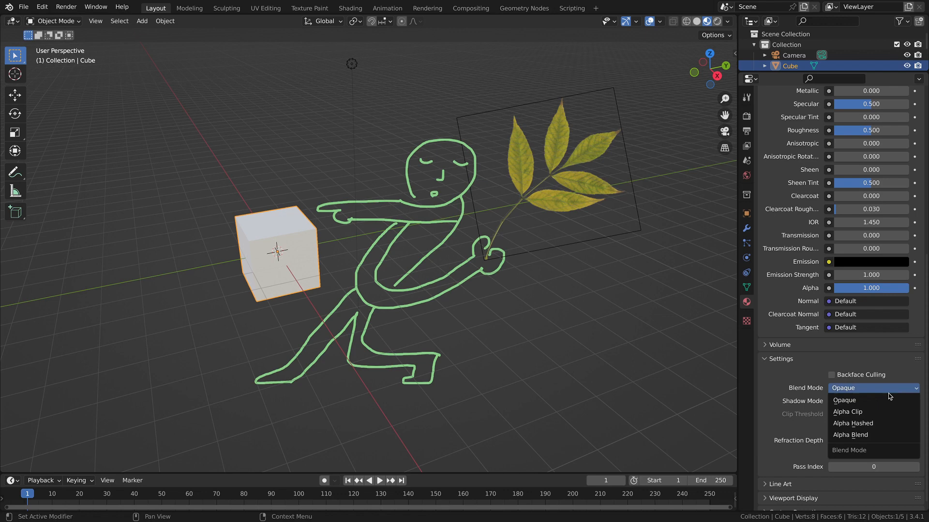
{"action": "left_click", "coordinate": [850, 434]}
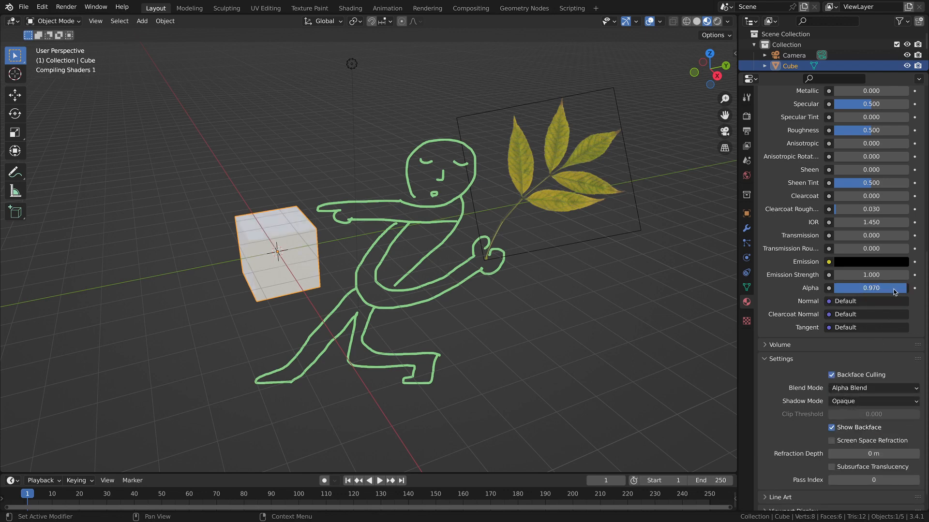
{"action": "left_click_drag", "start_coordinate": [882, 288], "coordinate": [847, 287]}
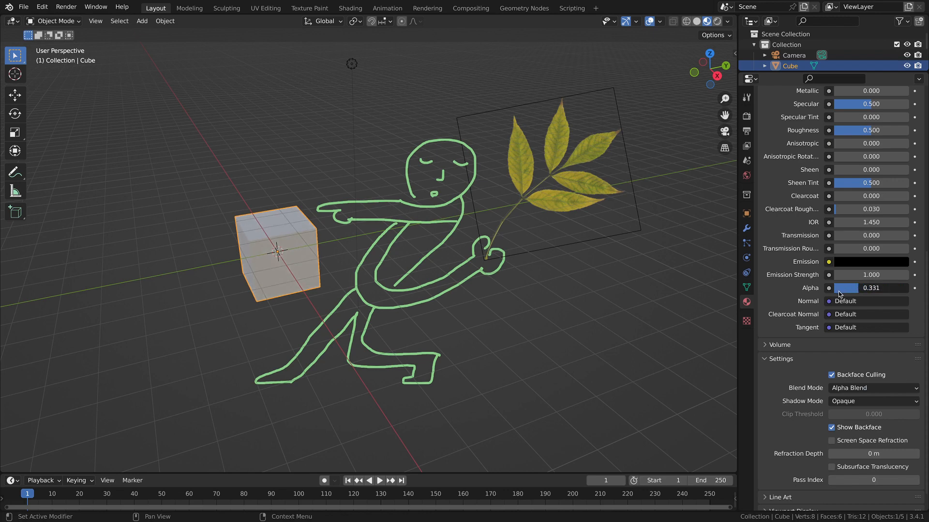
{"action": "left_click_drag", "start_coordinate": [847, 288], "coordinate": [888, 288]}
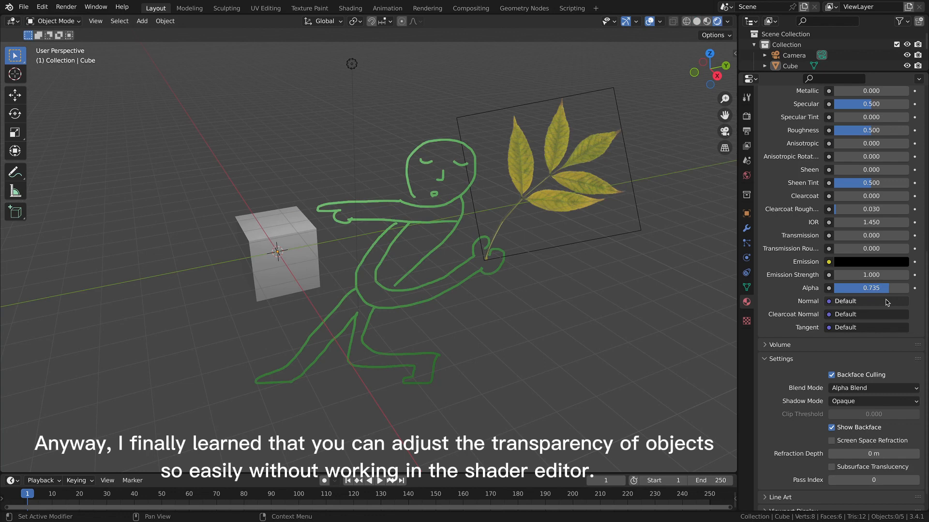
Vary the cube's Alpha between roughly 0.25 and 1.0, leaving it near 0.77
{"action": "left_click_drag", "start_coordinate": [853, 288], "coordinate": [906, 288]}
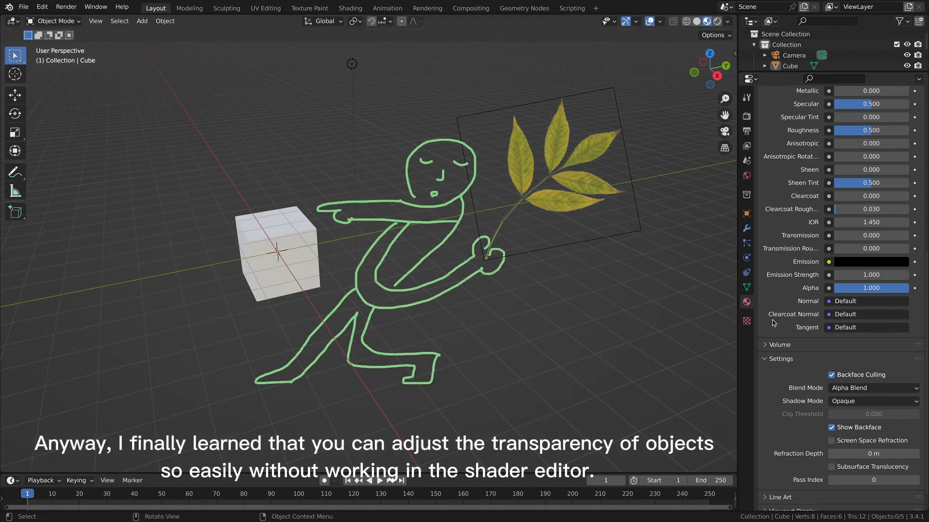
{"action": "left_click_drag", "start_coordinate": [871, 288], "coordinate": [842, 288]}
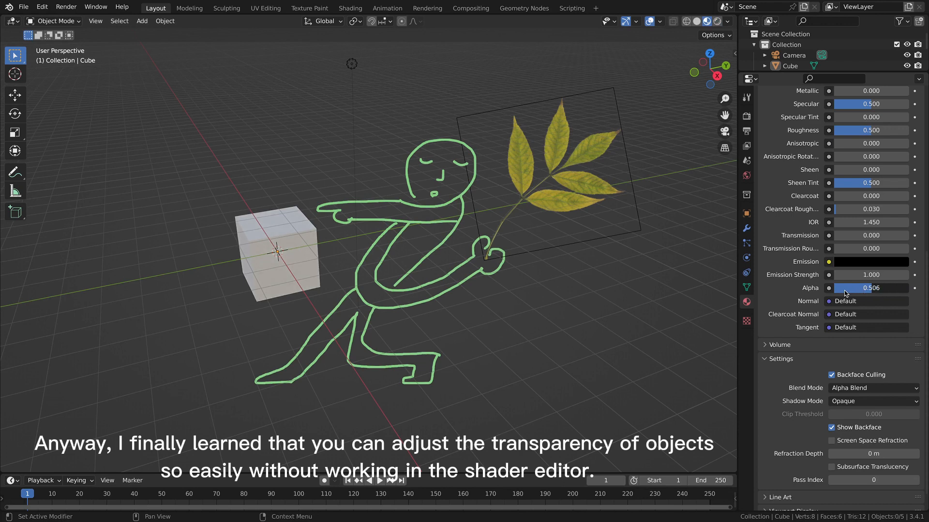
{"action": "left_click_drag", "start_coordinate": [847, 288], "coordinate": [879, 287]}
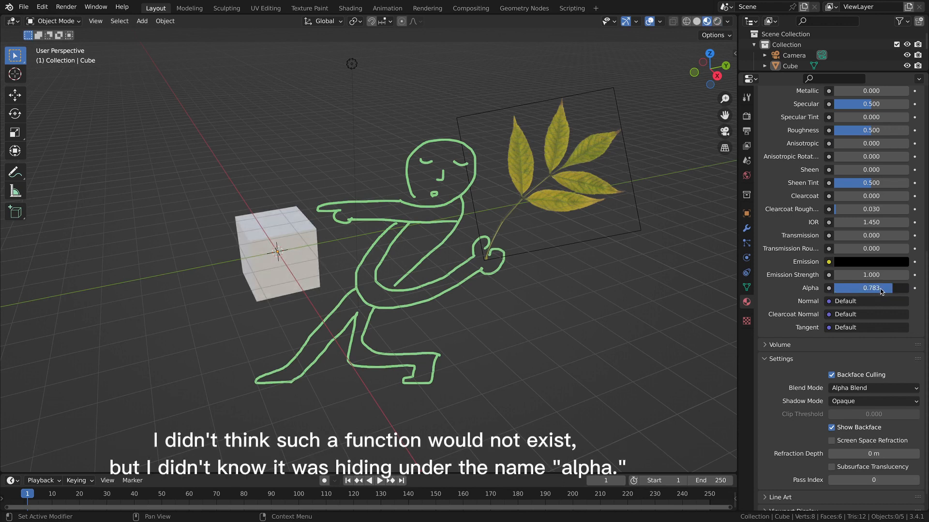
{"action": "left_click_drag", "start_coordinate": [876, 288], "coordinate": [841, 287]}
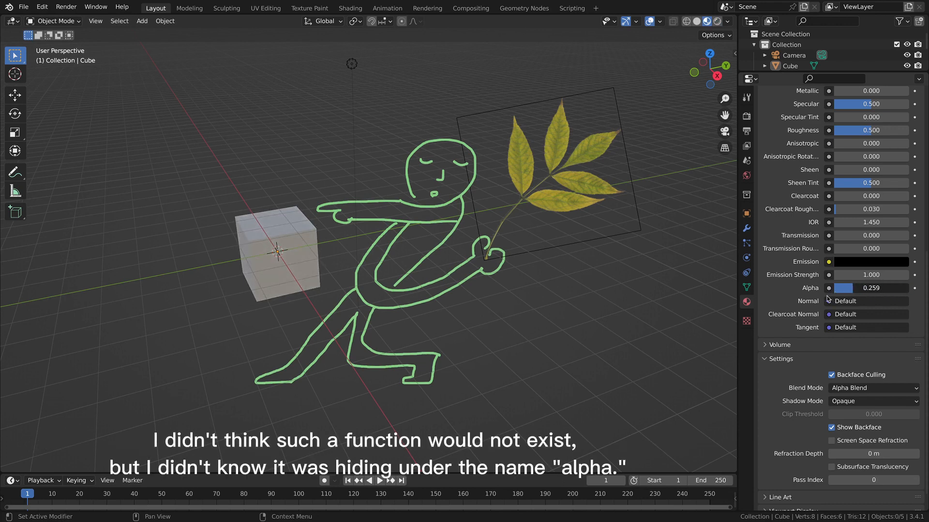
{"action": "left_click_drag", "start_coordinate": [841, 288], "coordinate": [871, 288]}
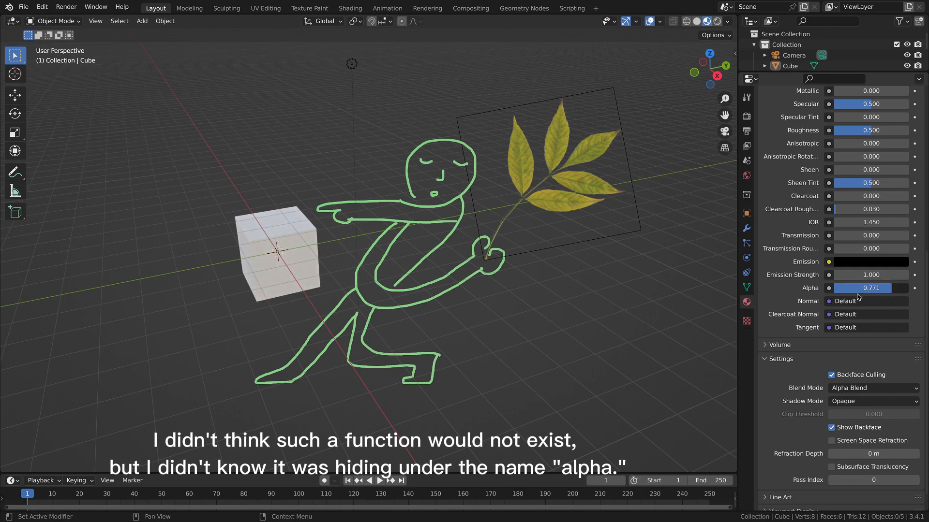